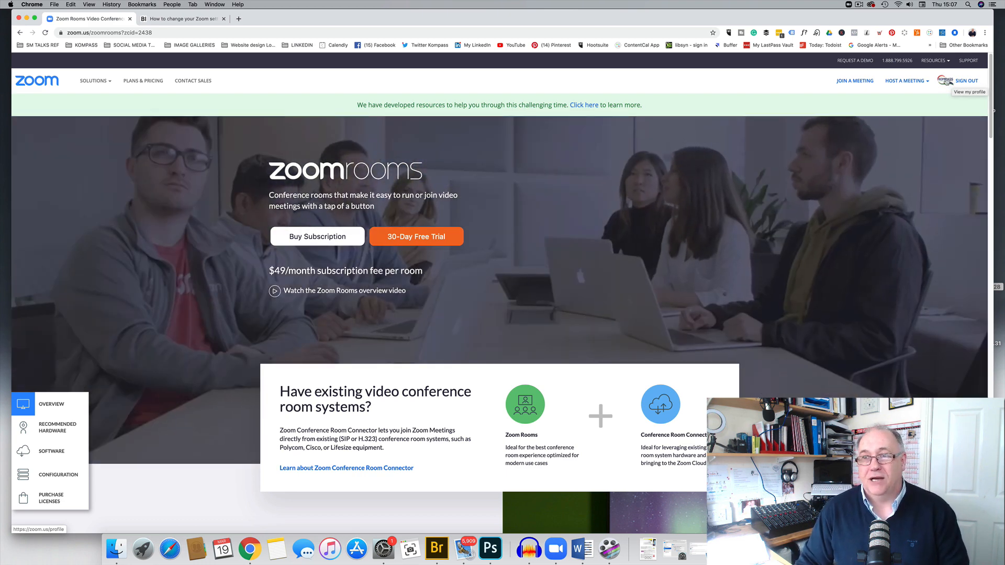
- Go to the account's My Profile page from the top-right profile link
left_click(969, 86)
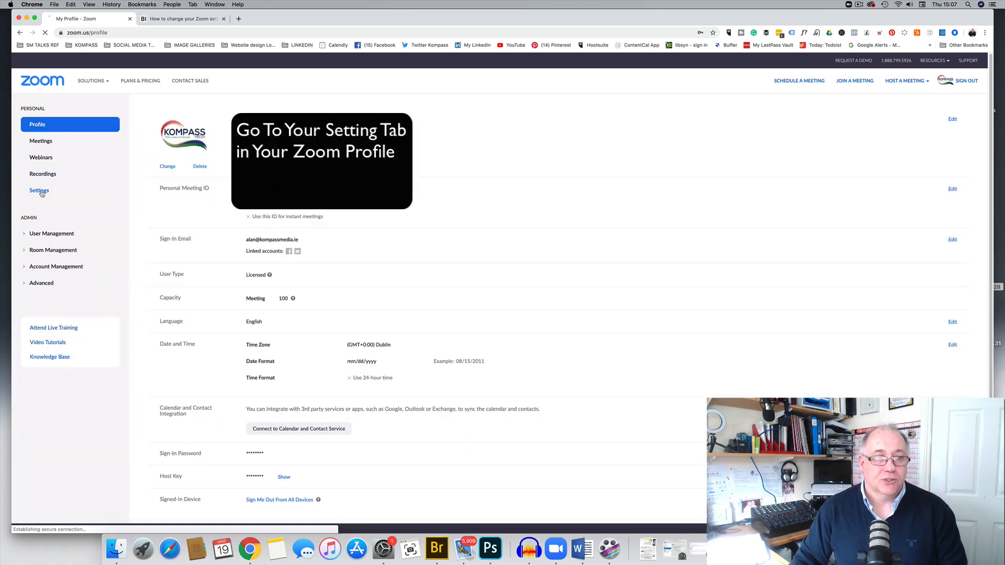
- Go to the account Settings page showing the Meeting settings
left_click(39, 191)
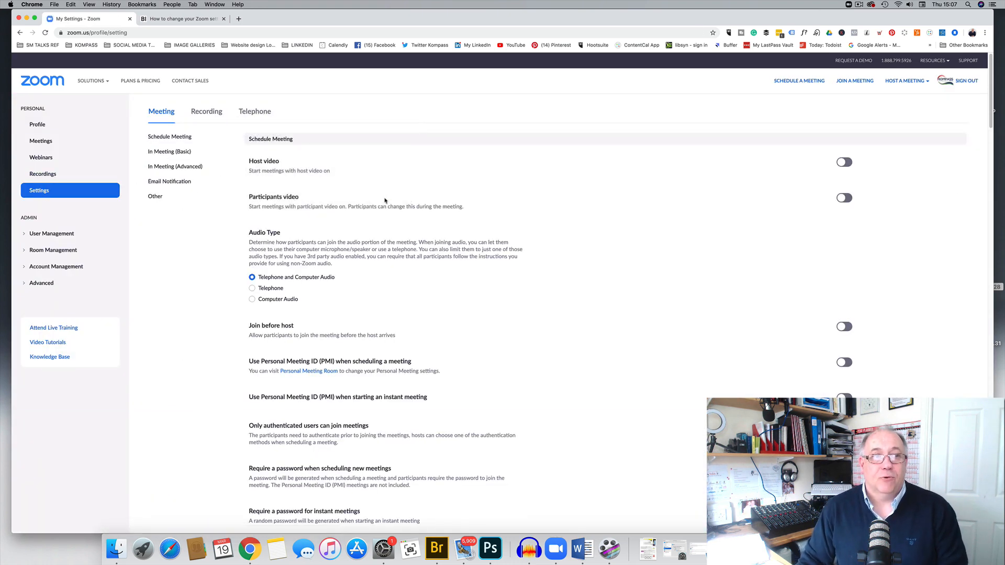
mouse_move(37, 124)
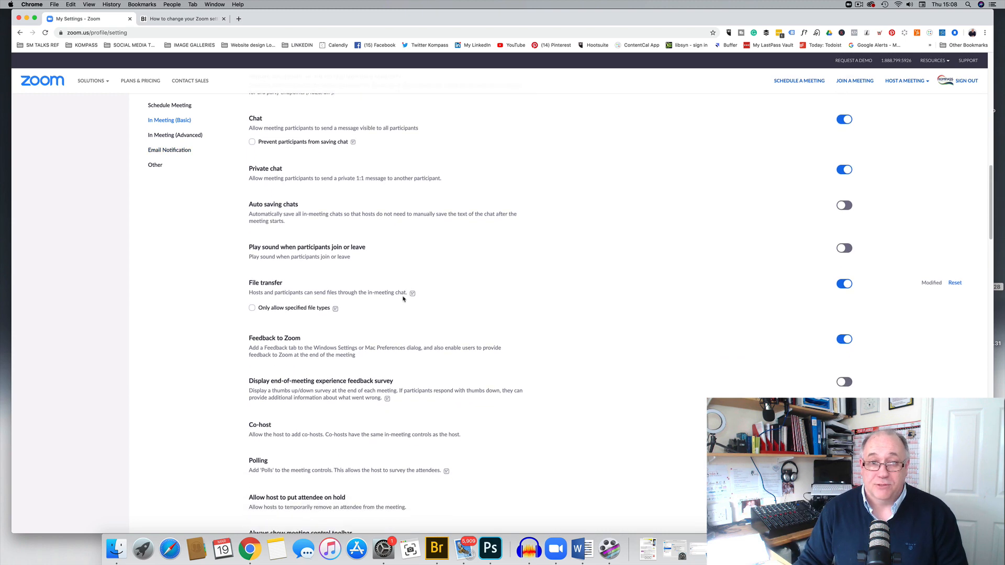
- Set Screen sharing's 'Who can share' option to All Participants, leaving it unsaved
scroll("down", 3)
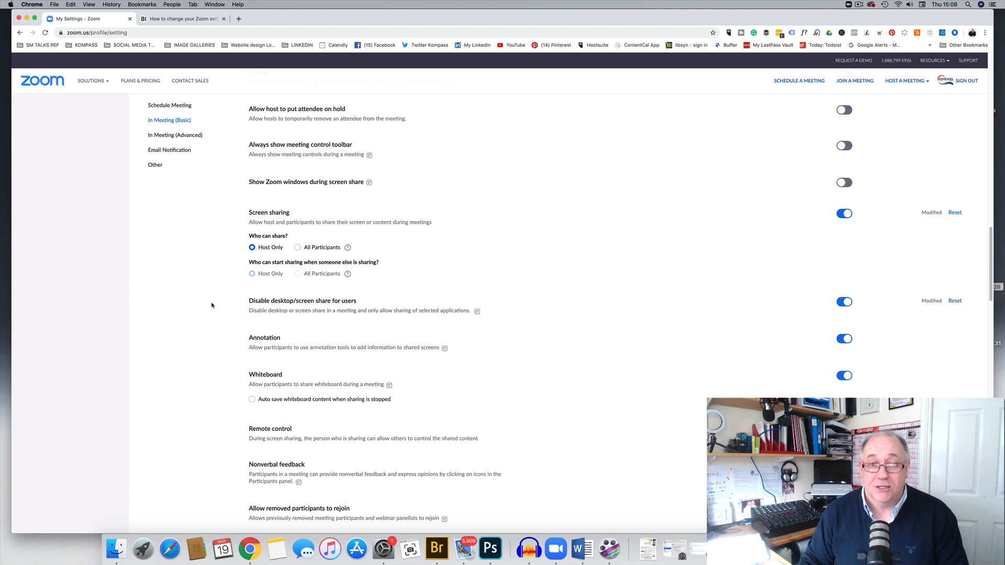
mouse_move(288, 253)
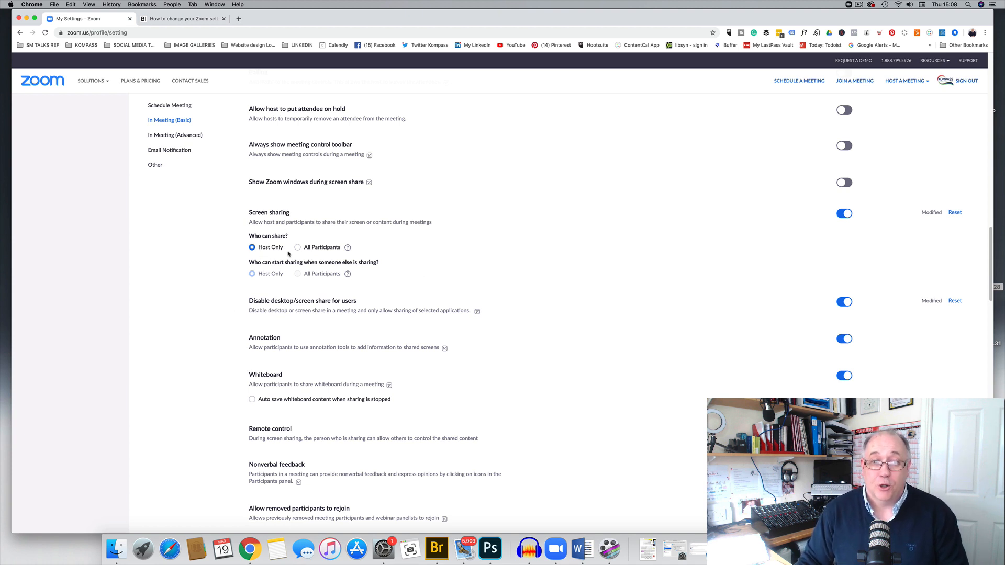
mouse_move(277, 283)
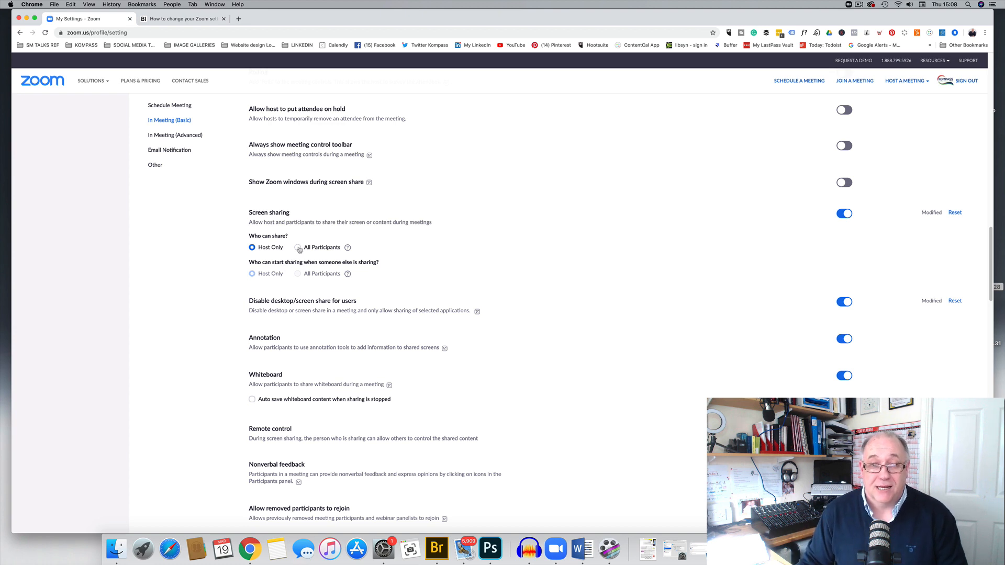
left_click(298, 248)
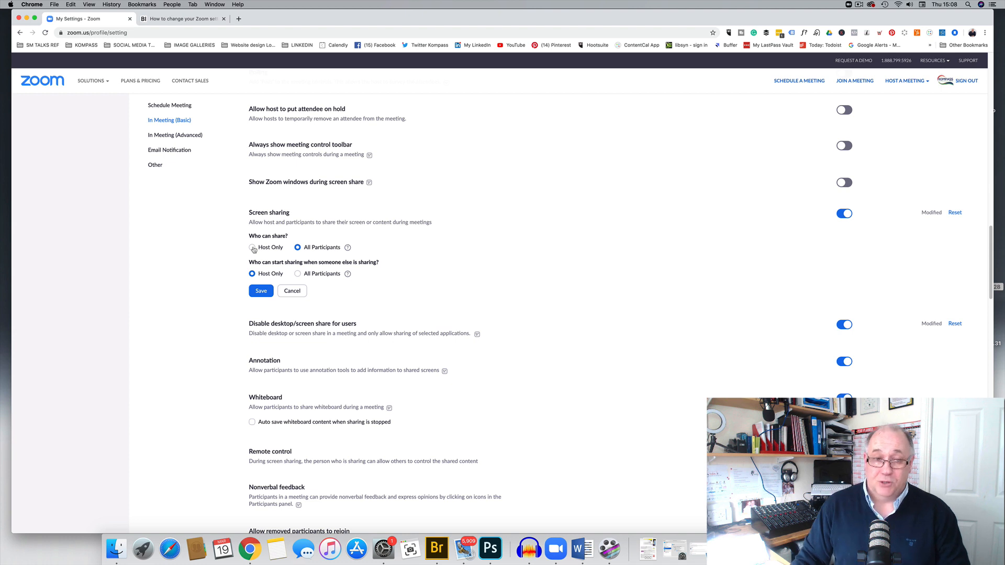
- Set 'Who can share' back to Host Only, discarding the pending change
left_click(252, 248)
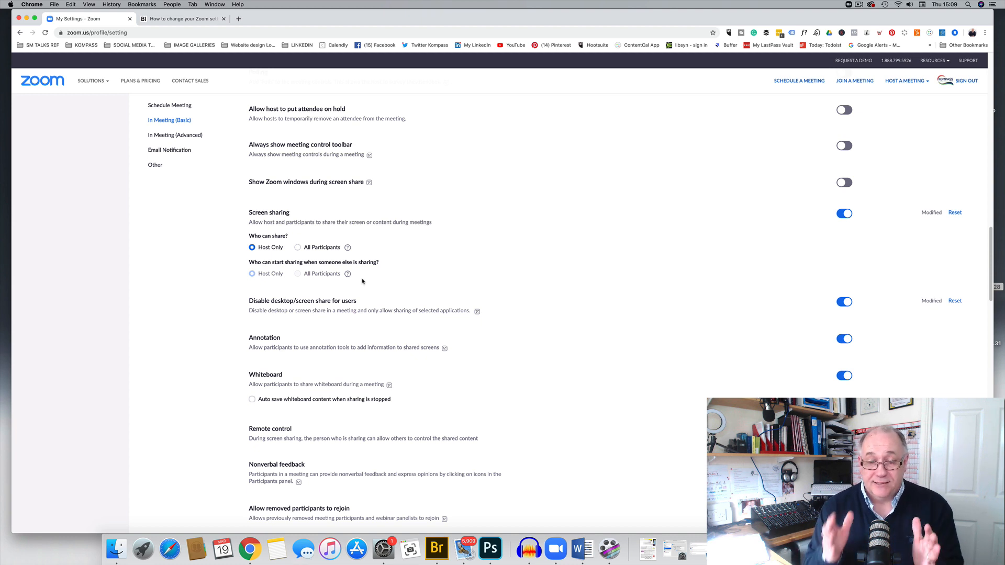
left_click(91, 80)
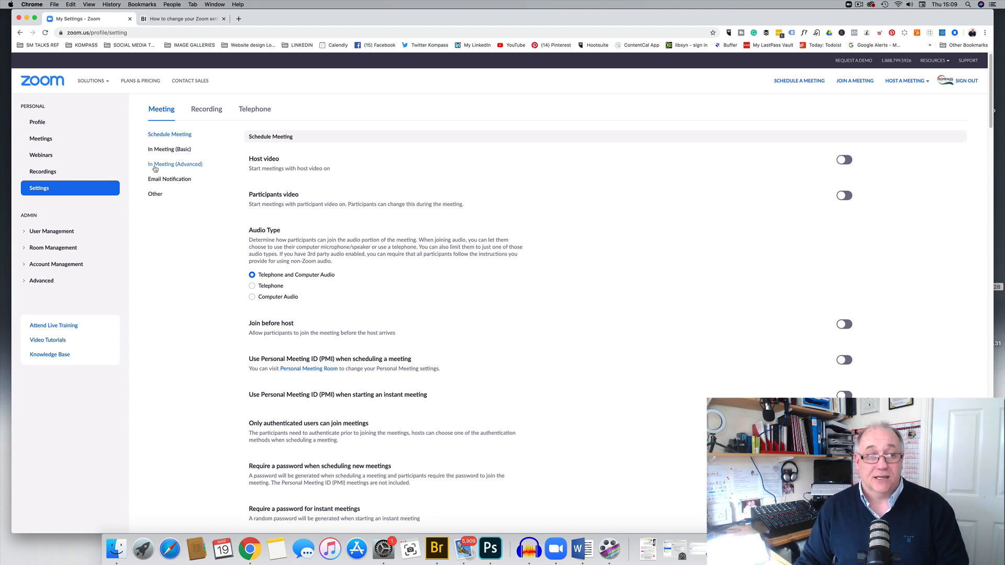
mouse_move(174, 191)
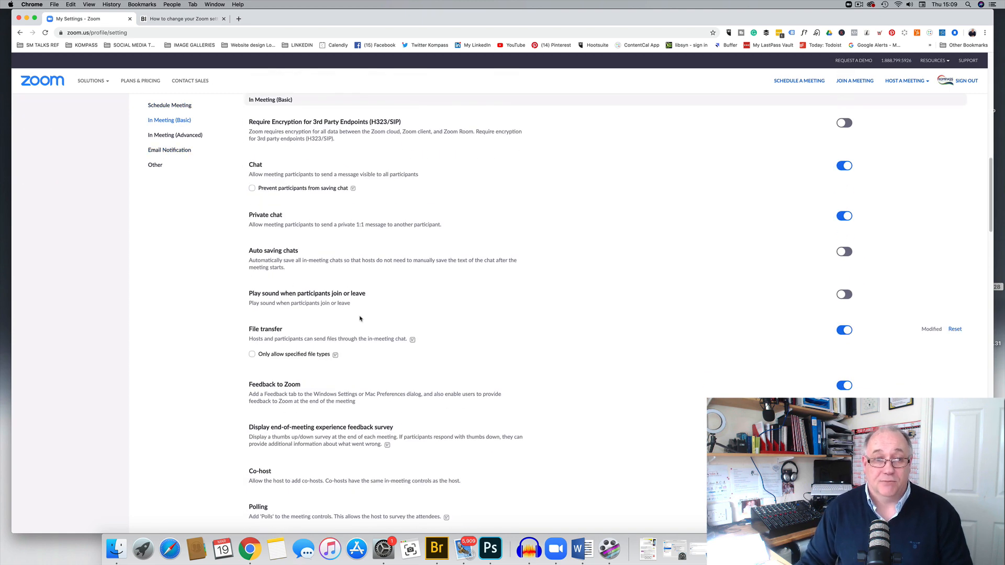
scroll("down", 3)
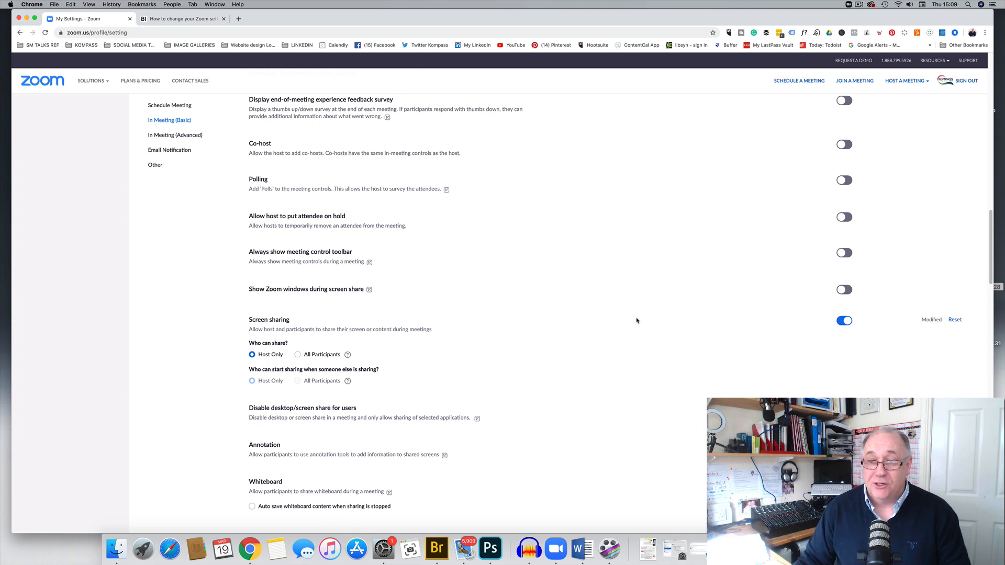
mouse_move(846, 331)
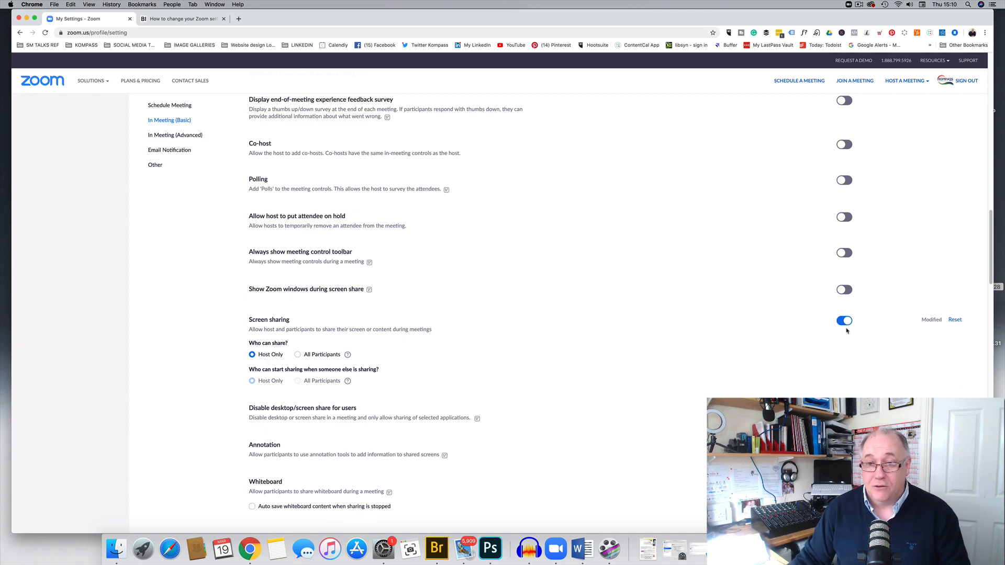
left_click(843, 321)
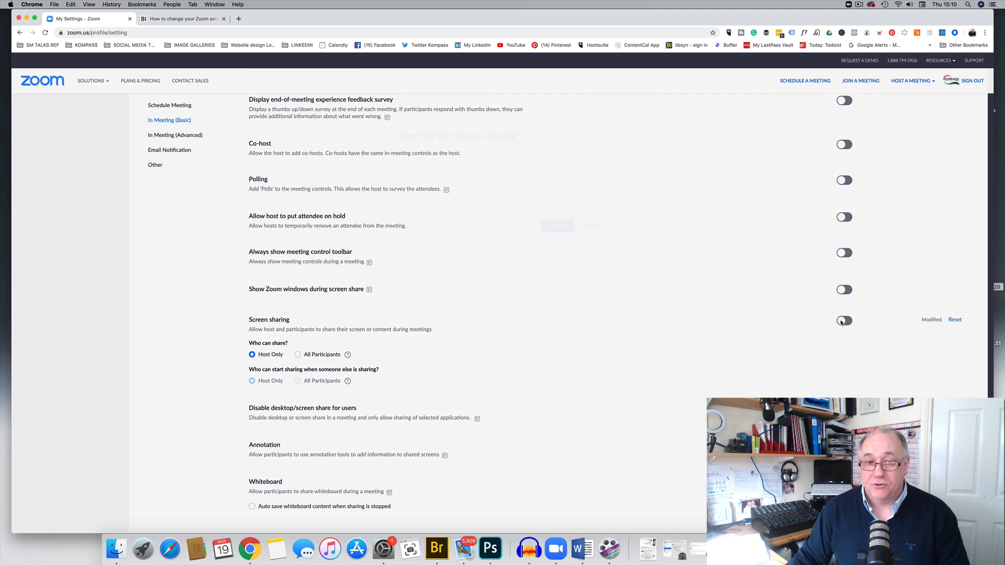
left_click(843, 321)
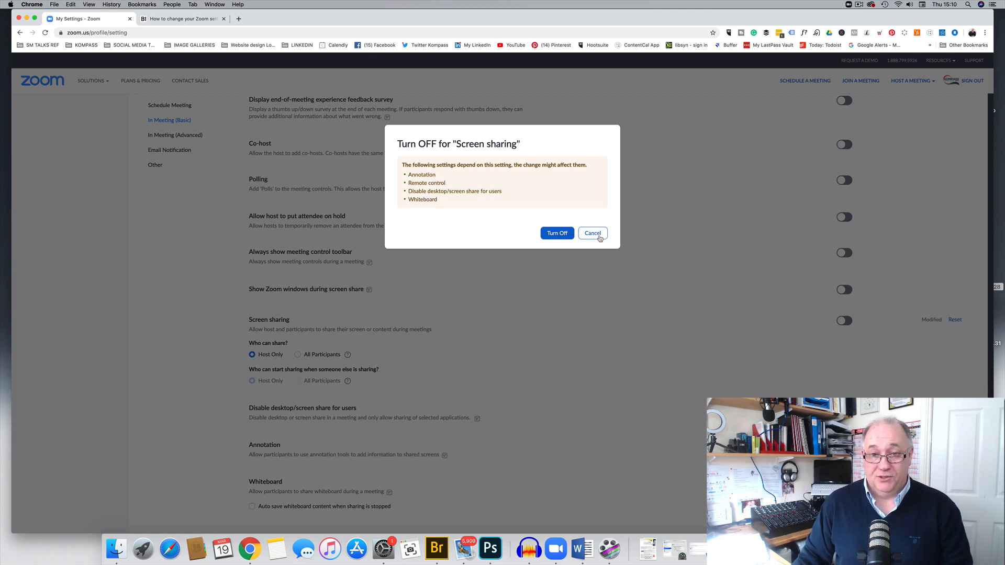
left_click(591, 233)
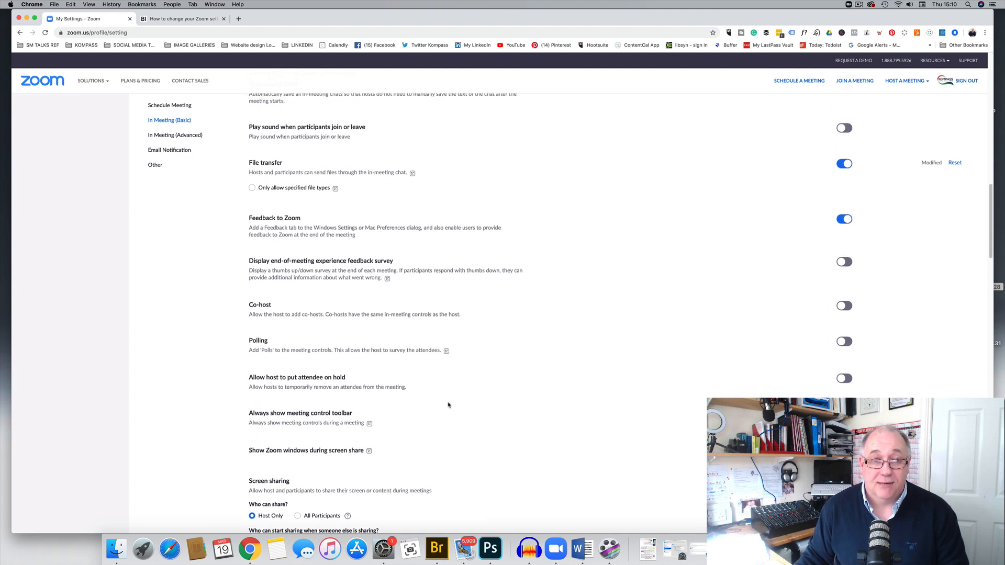
mouse_move(272, 172)
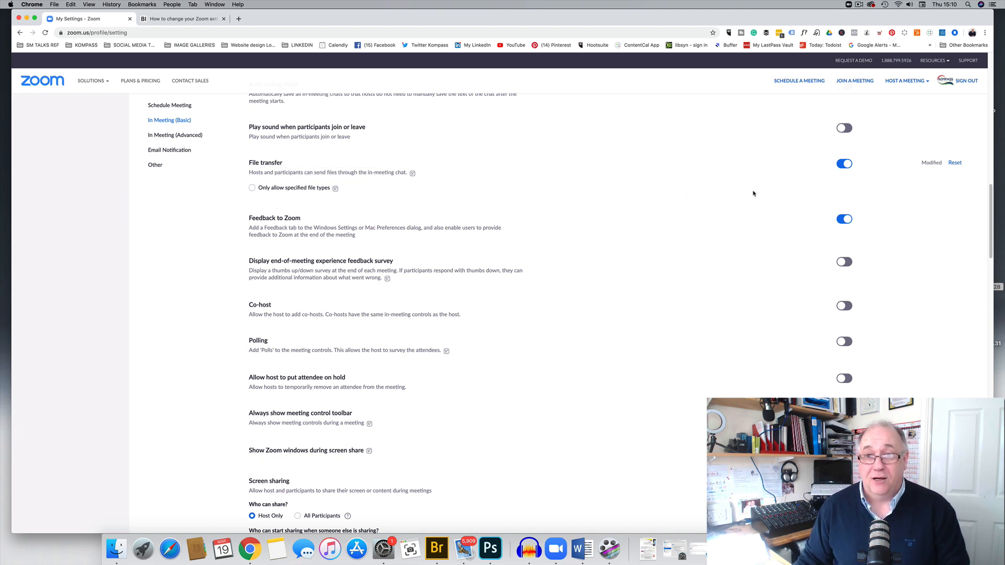
left_click(844, 163)
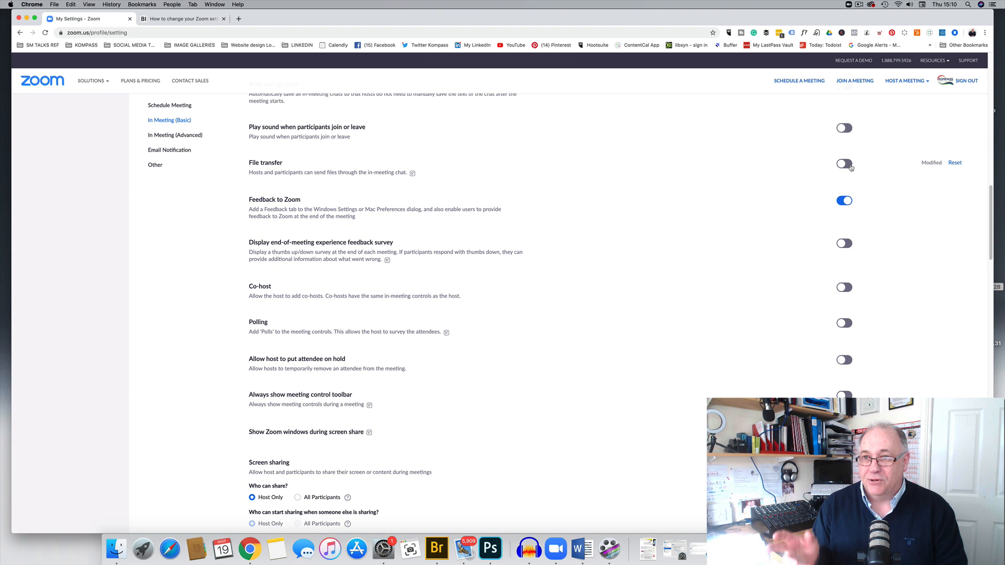
left_click(844, 164)
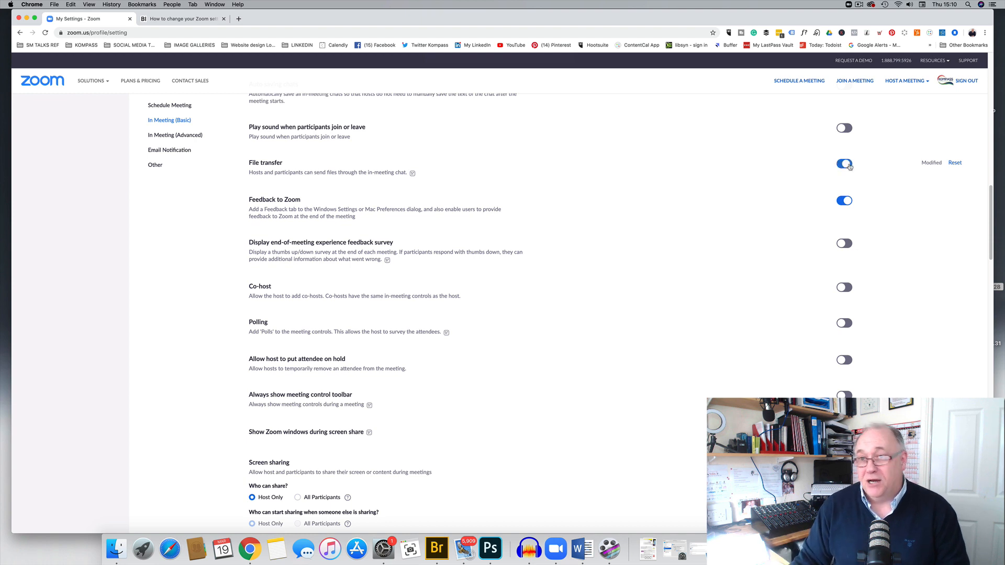
left_click(843, 164)
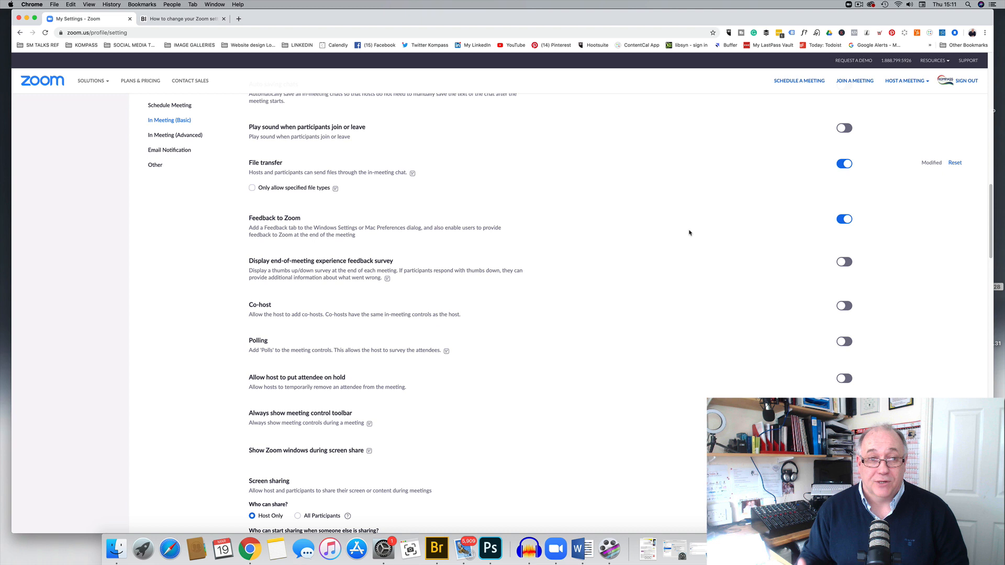
mouse_move(346, 172)
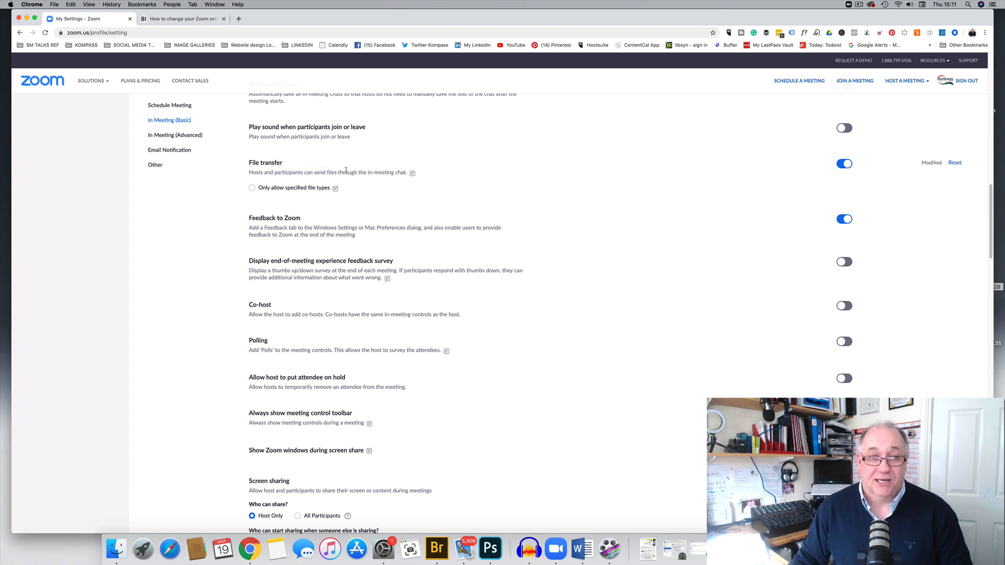
mouse_move(590, 216)
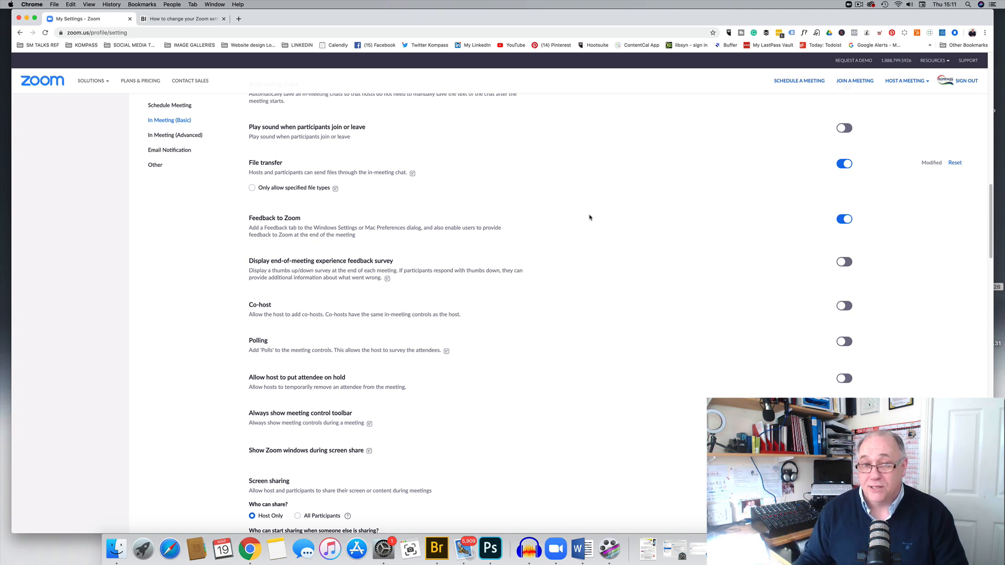
scroll("up", 3)
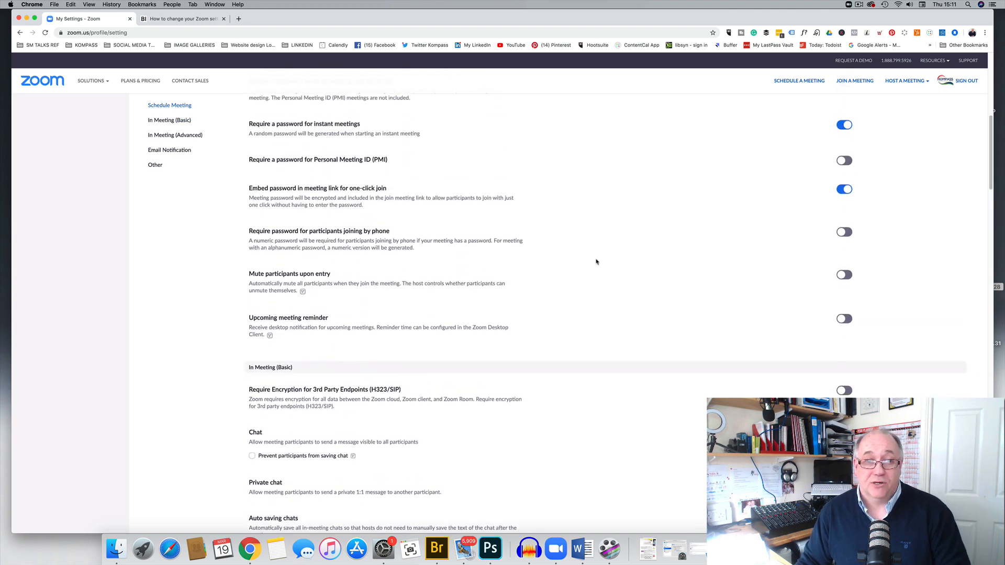
scroll("up", 3)
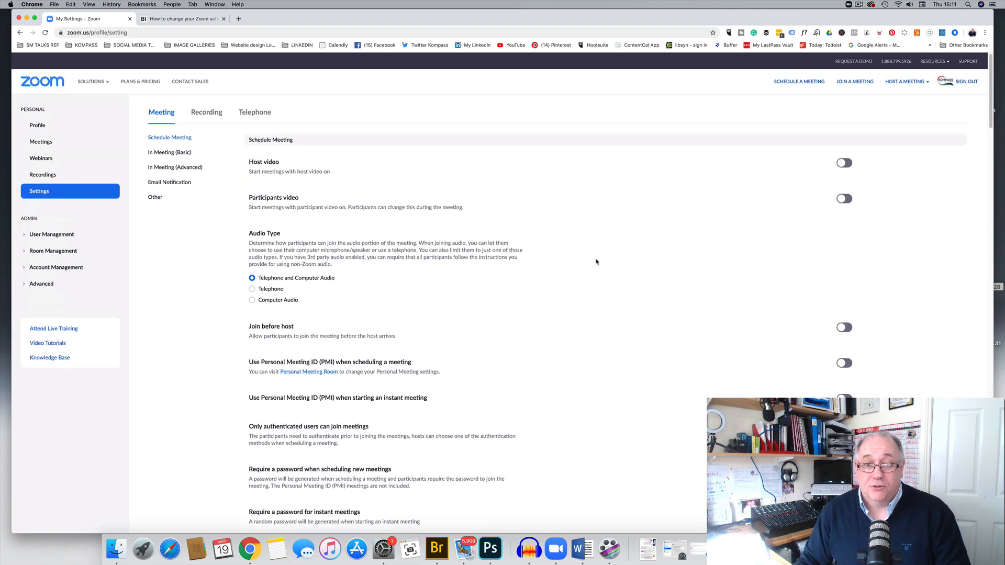